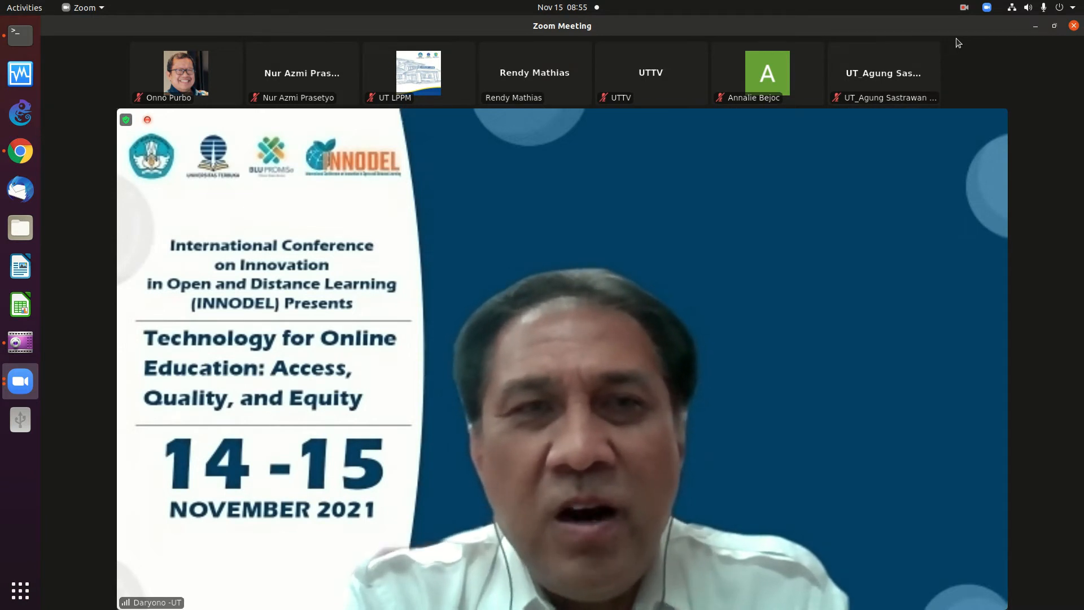
mouse_move(768, 224)
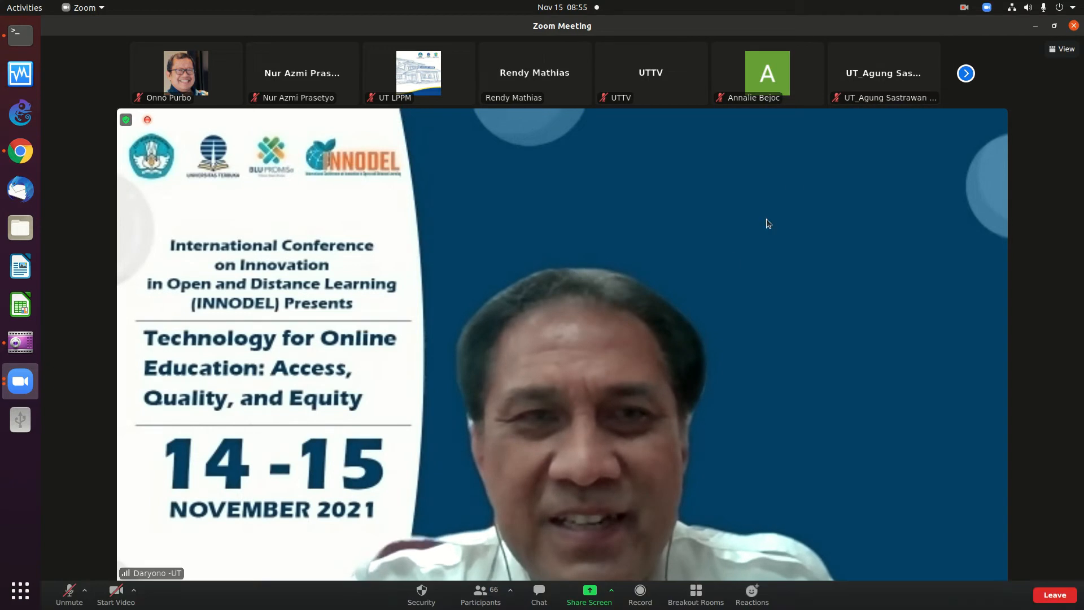
mouse_move(734, 265)
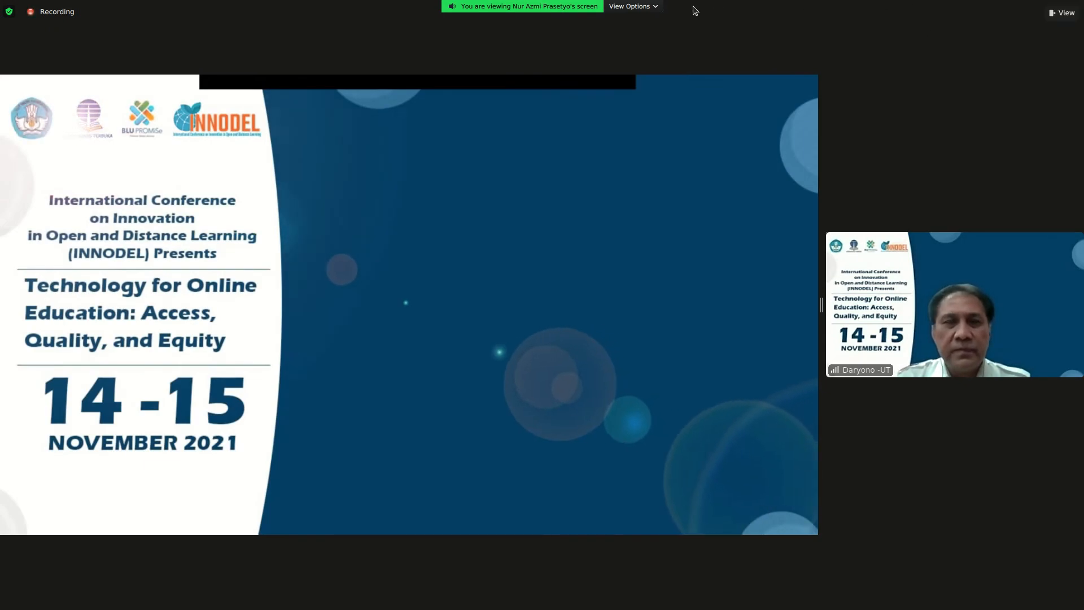
Step: Exit full-screen viewing of the shared keynote slides via the screen-share View Options
click(633, 6)
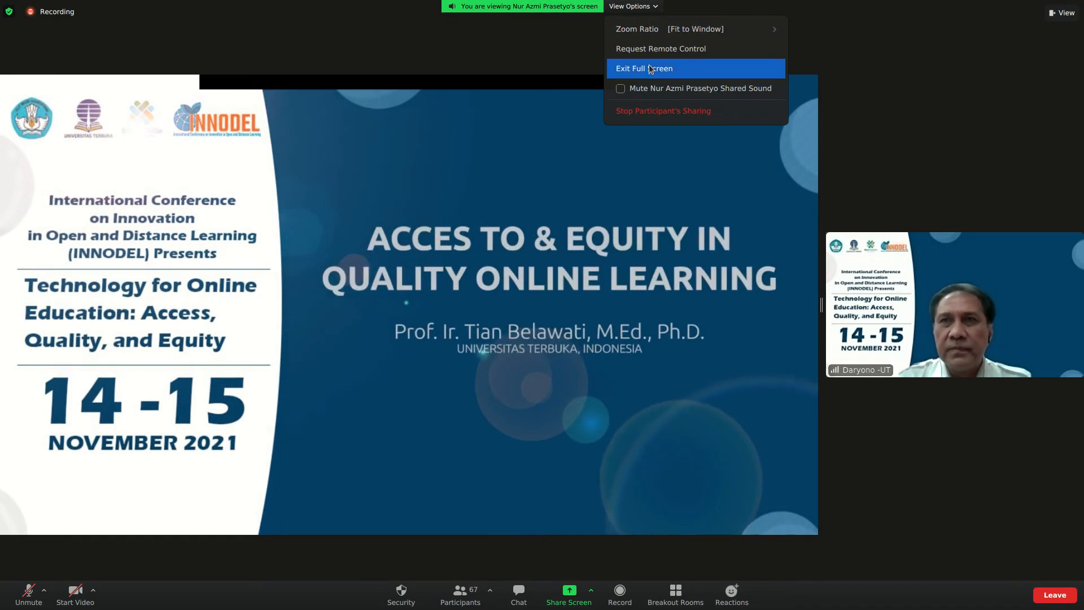
click(644, 68)
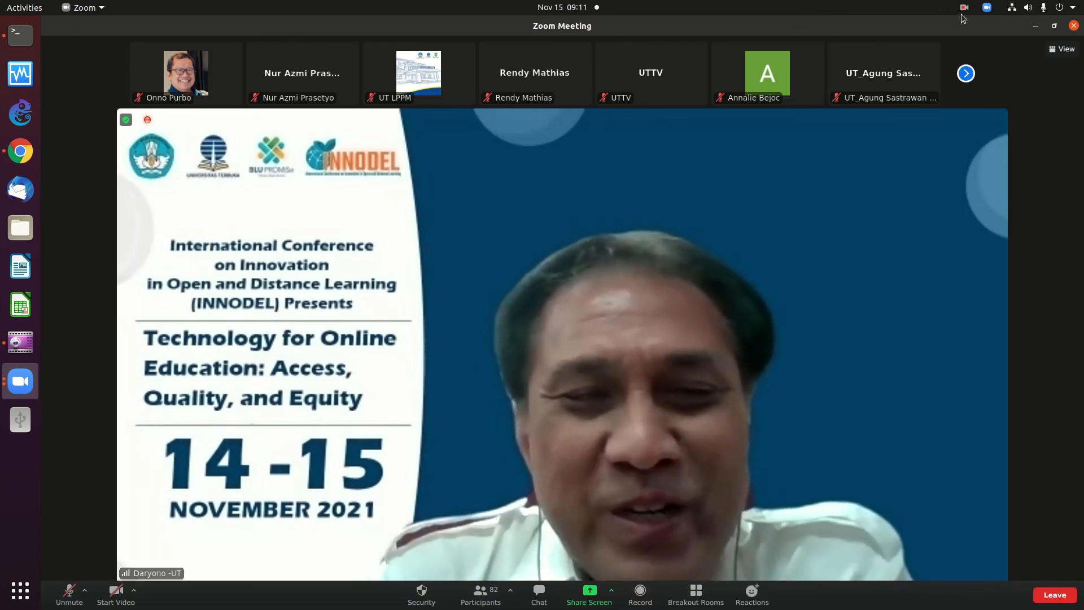
Step: Open the top-panel screen recorder menu showing Pause and Finish recording
click(964, 6)
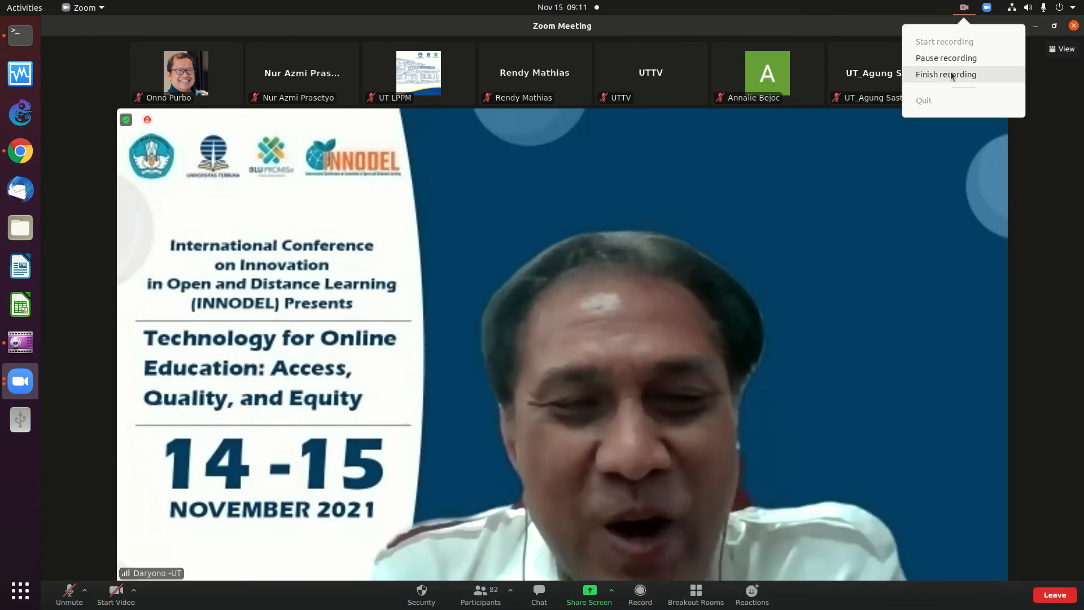